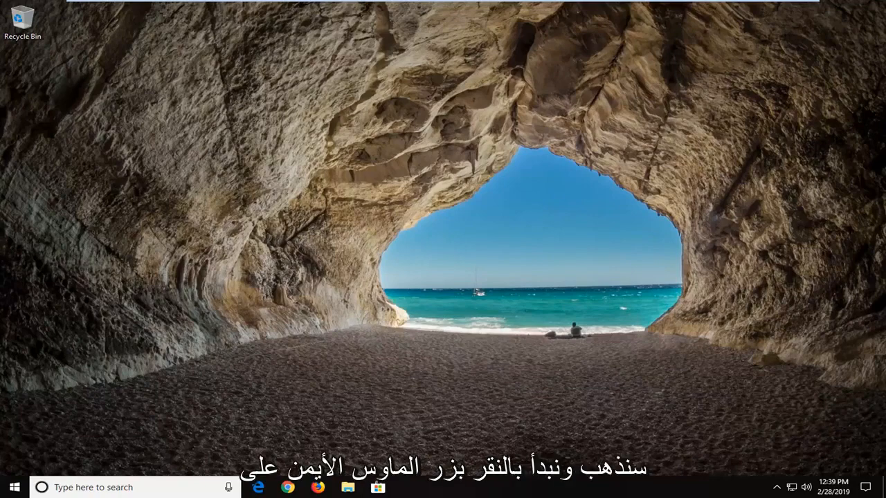
mouse_move(431, 175)
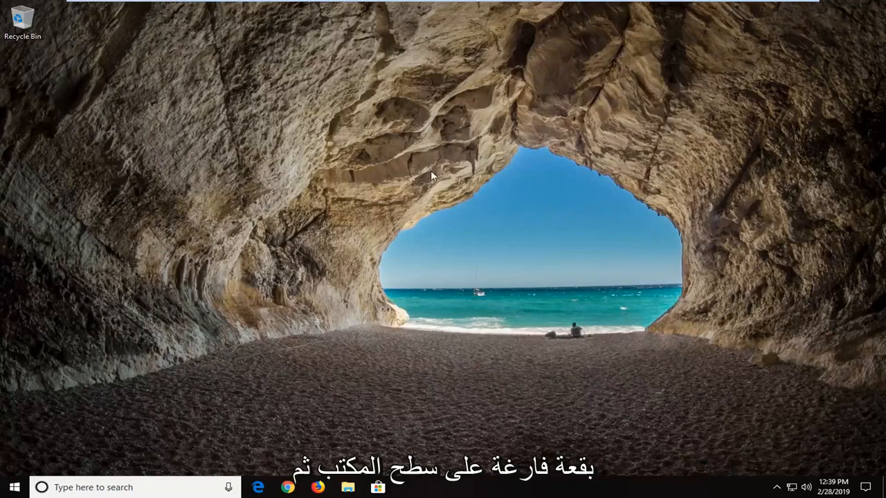
Open Display settings from the desktop's right-click shortcut menu.
right_click(432, 174)
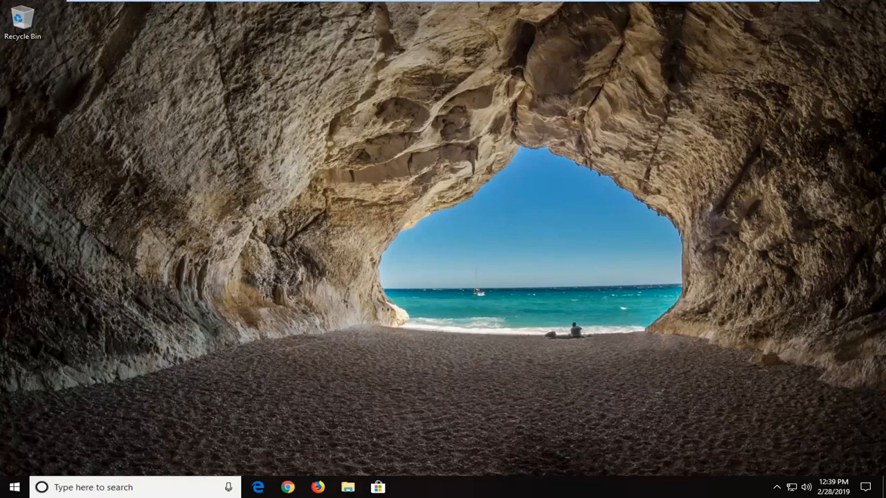
click(408, 487)
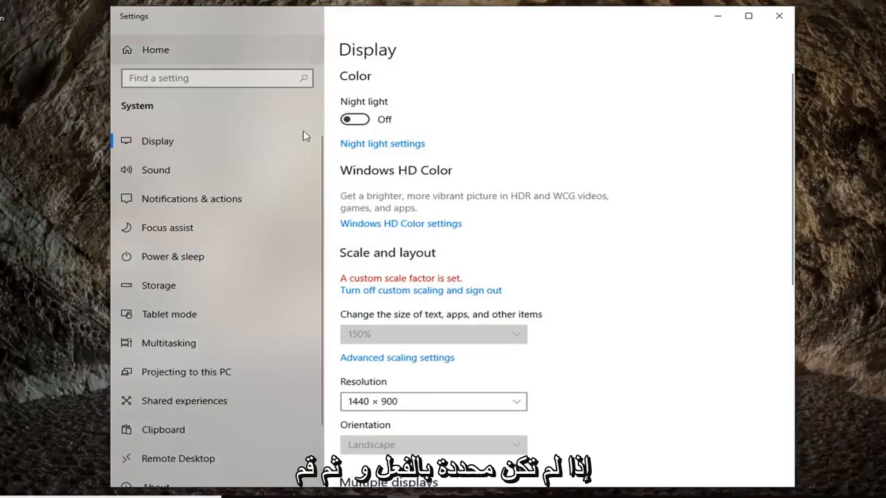
mouse_move(587, 236)
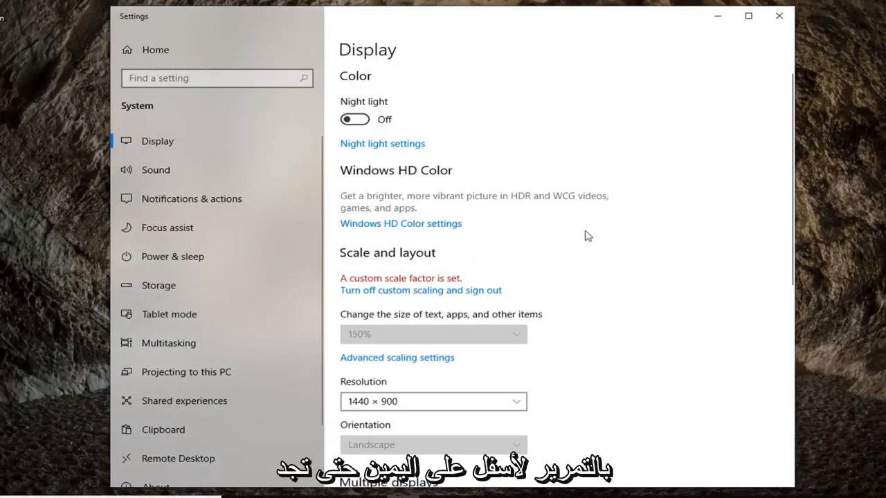
mouse_move(551, 277)
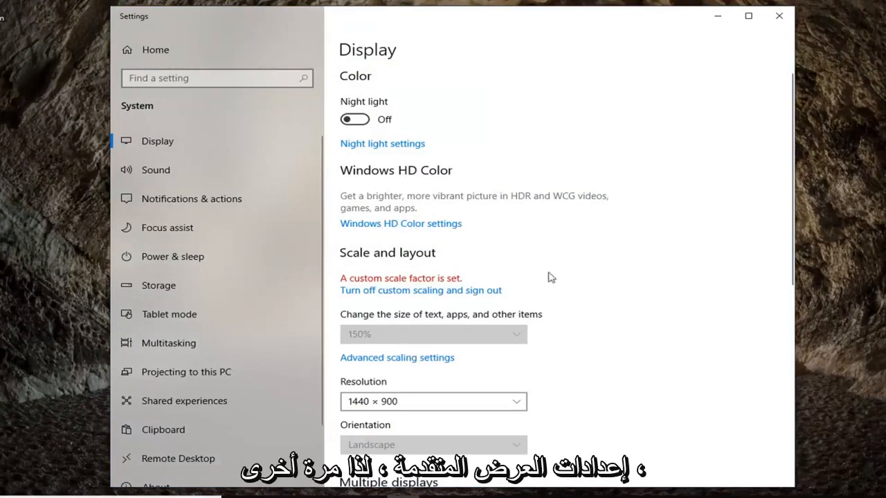
Reach Advanced display settings below Multiple displays on the Display page.
scroll(down, 3)
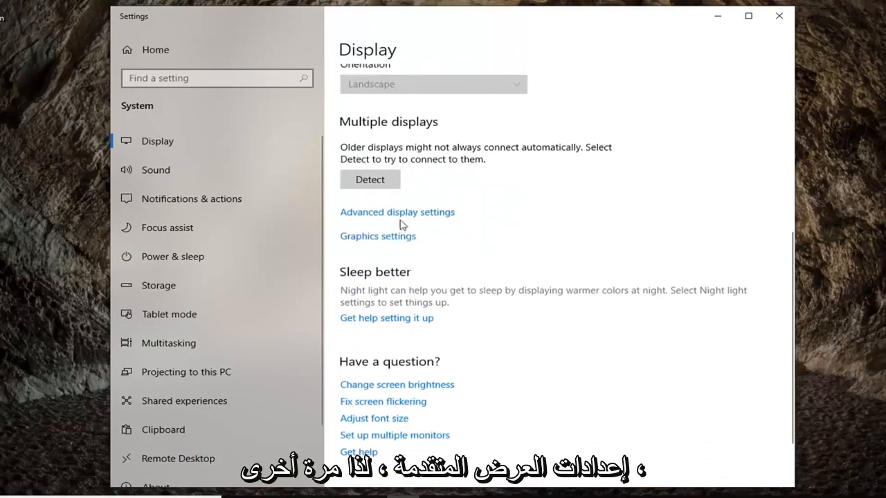
mouse_move(376, 216)
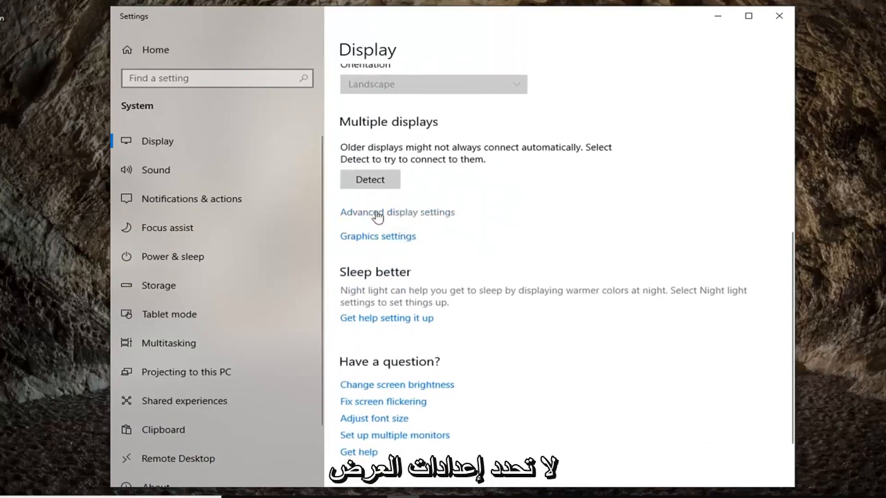
scroll(up, 3)
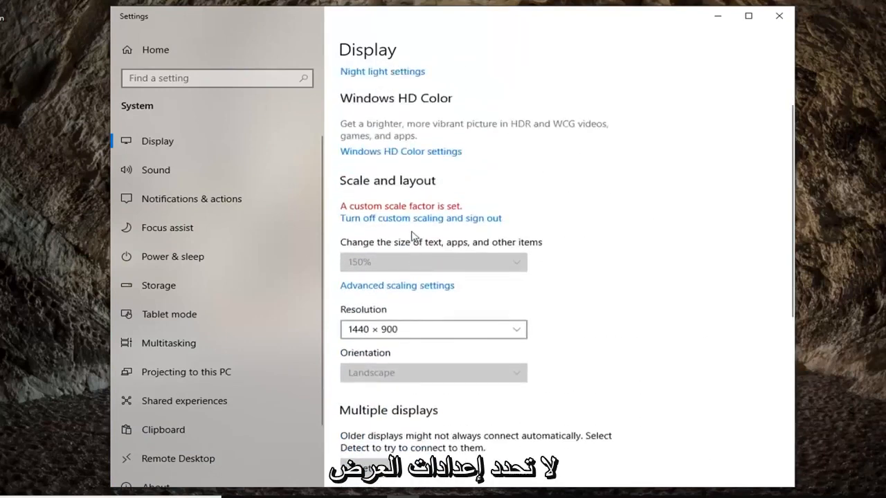
scroll(down, 3)
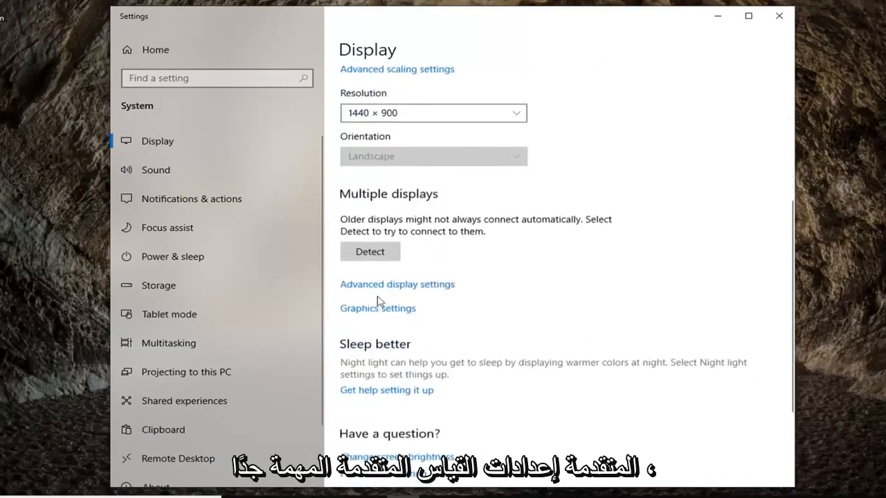
click(397, 284)
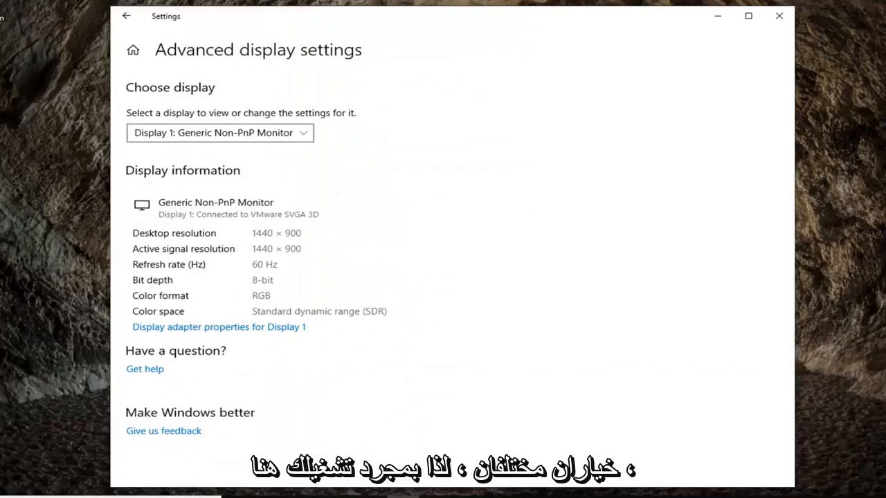
mouse_move(166, 327)
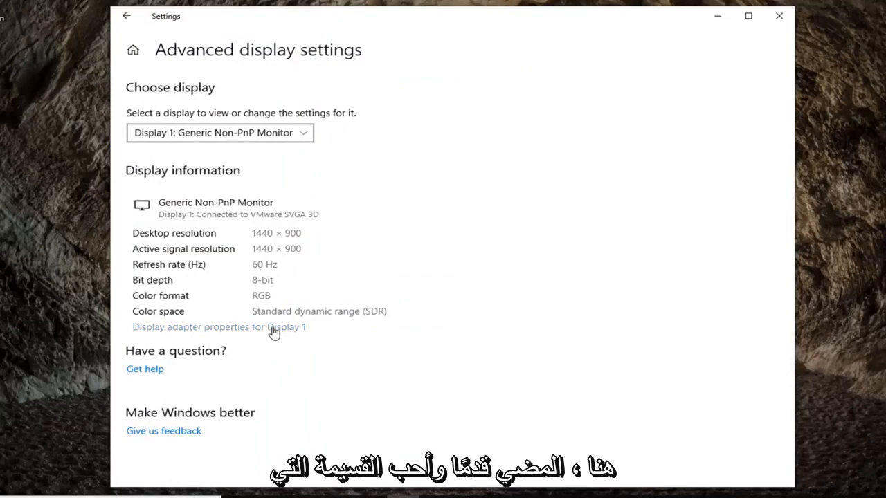
Open Display adapter properties for Display 1, the VMware SVGA 3D adapter.
click(218, 133)
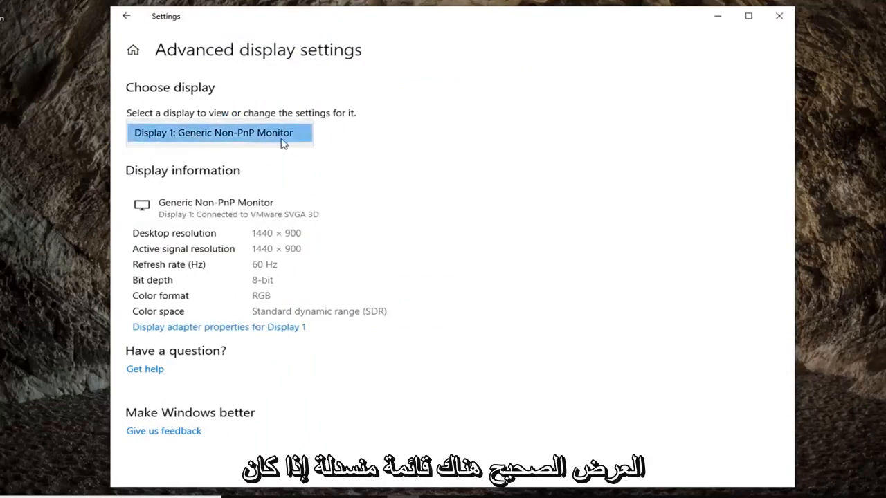
click(218, 327)
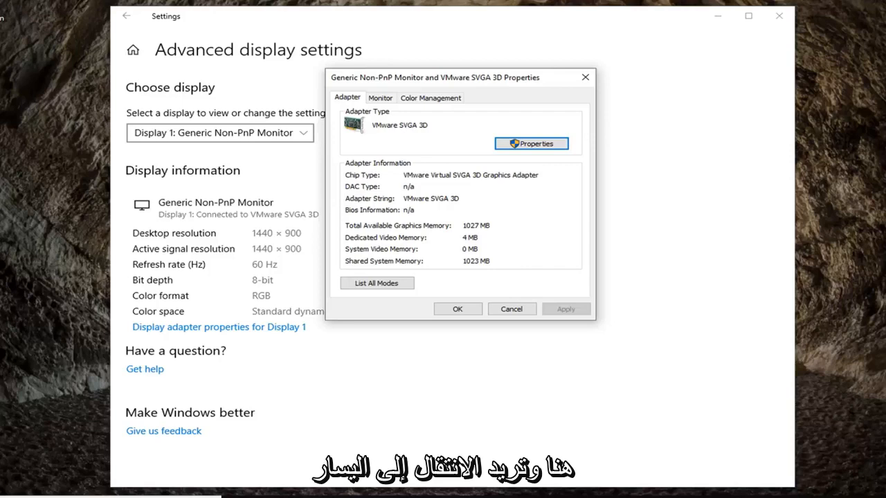
mouse_move(288, 306)
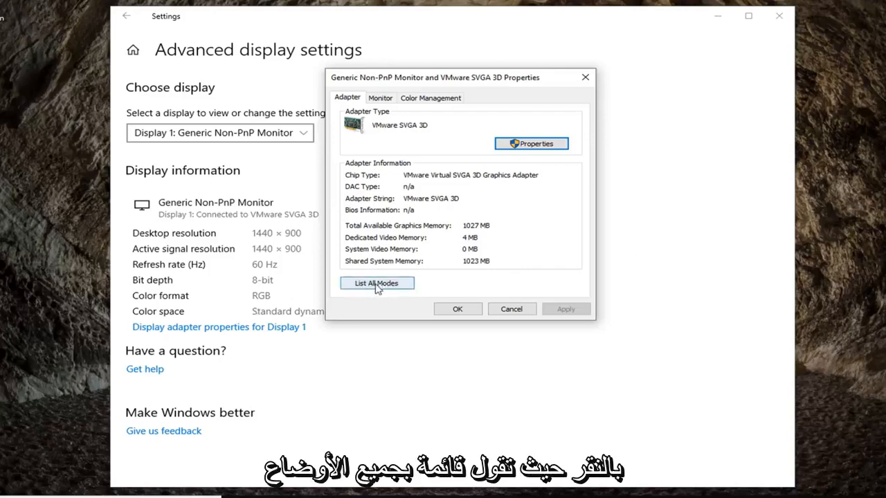
Show List All Modes from the Adapter tab, listing valid resolutions and refresh rates.
click(376, 283)
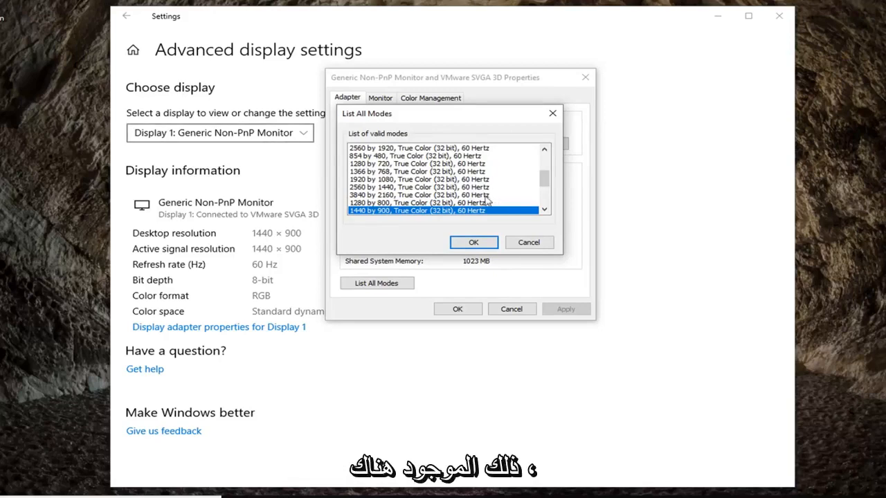
scroll(up, 3)
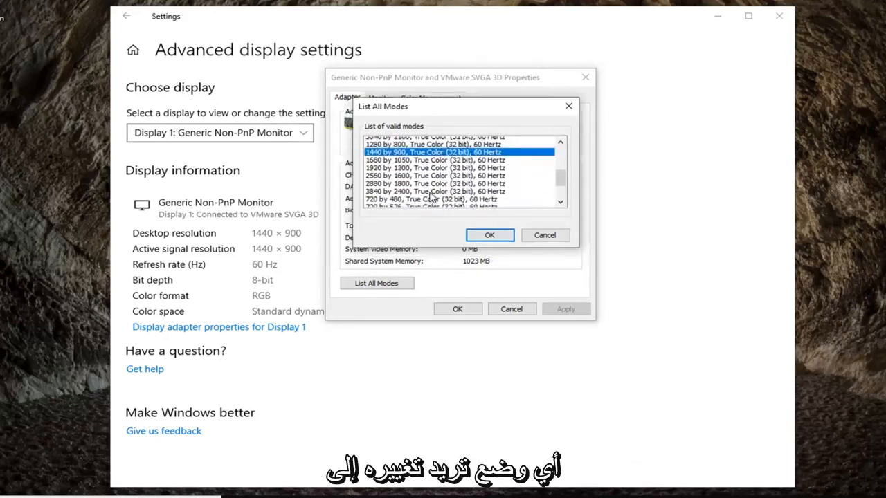
scroll(up, 3)
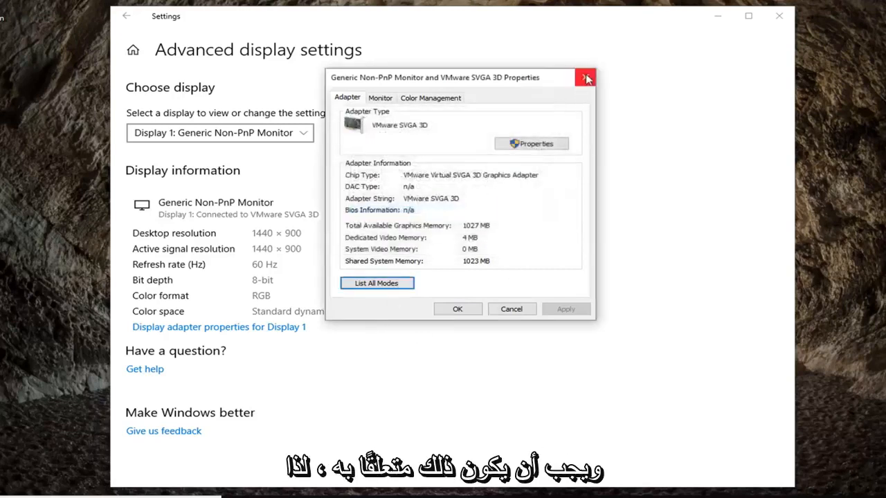
Close the adapter properties window, returning to Advanced display settings at 1440 × 900.
click(584, 78)
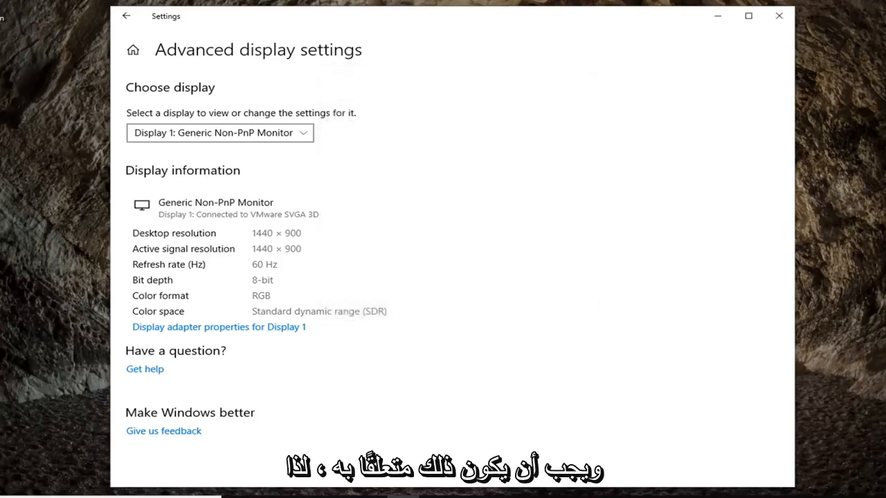